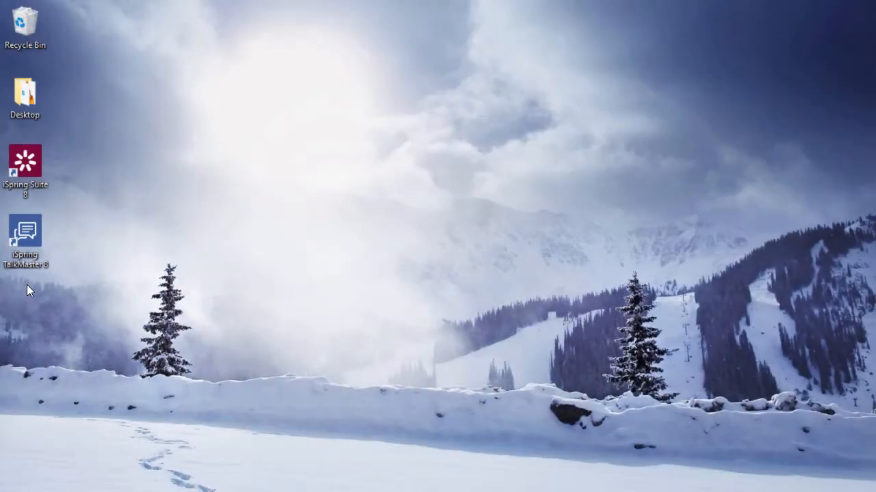
# Step: Launch iSpring TalkMaster from its desktop shortcut
pyautogui.click(25, 233)
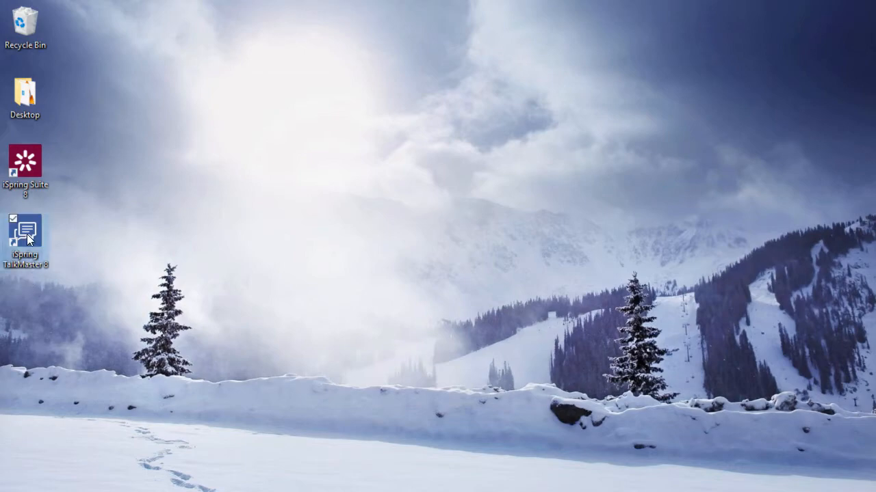
pyautogui.doubleClick(25, 230)
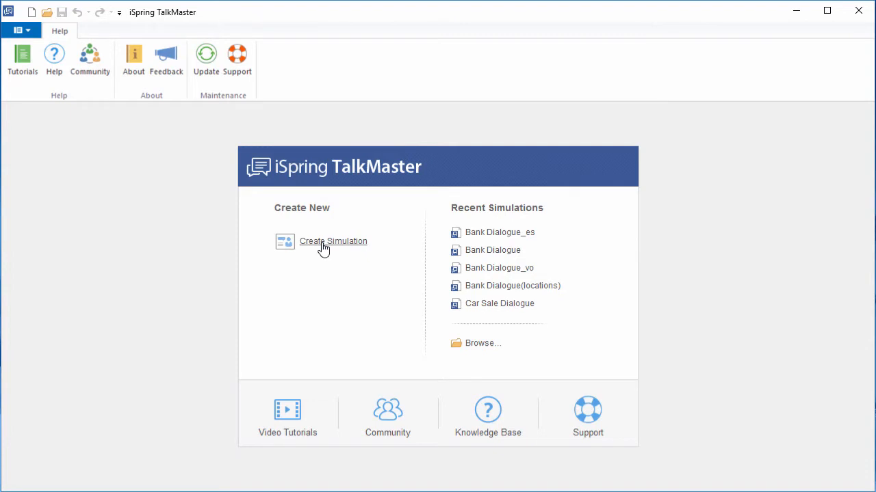
pyautogui.moveTo(487, 247)
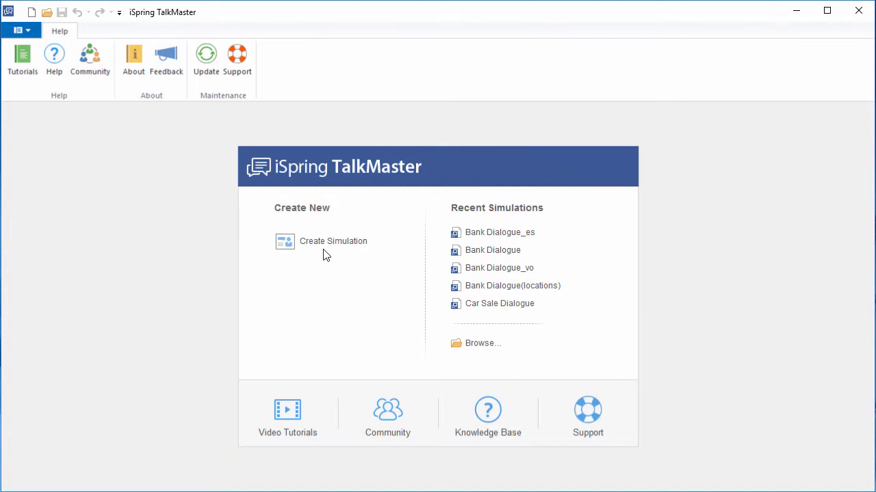
# Step: Create a new simulation and add its first empty scene
pyautogui.click(334, 241)
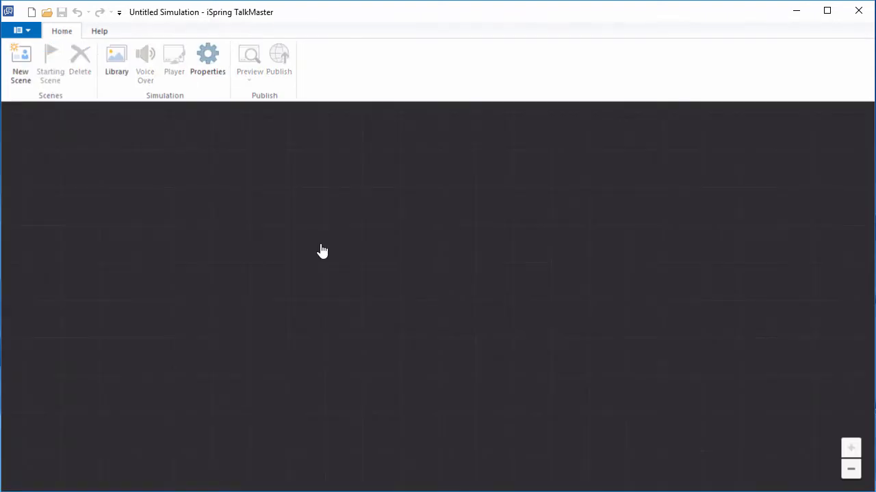
pyautogui.moveTo(31, 97)
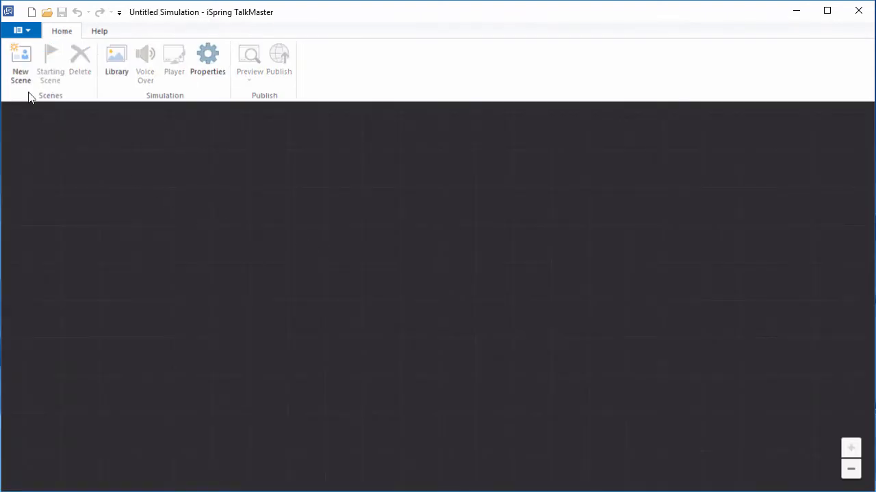
pyautogui.click(20, 62)
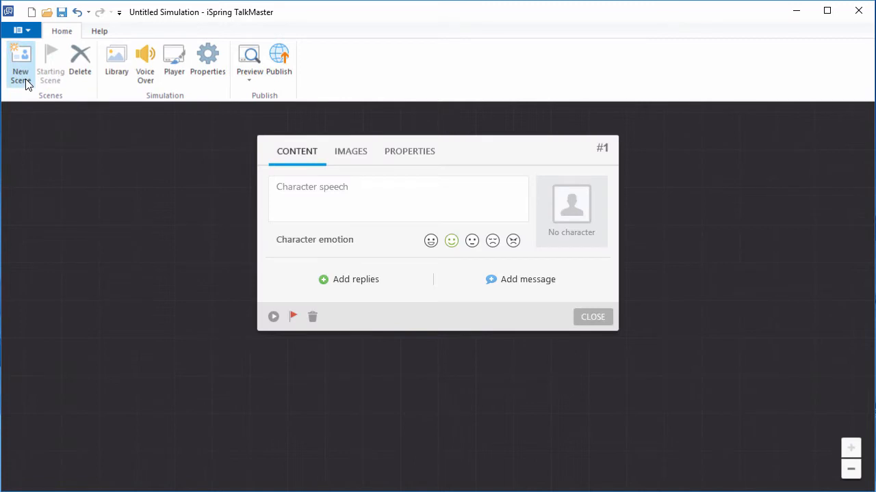
pyautogui.moveTo(361, 263)
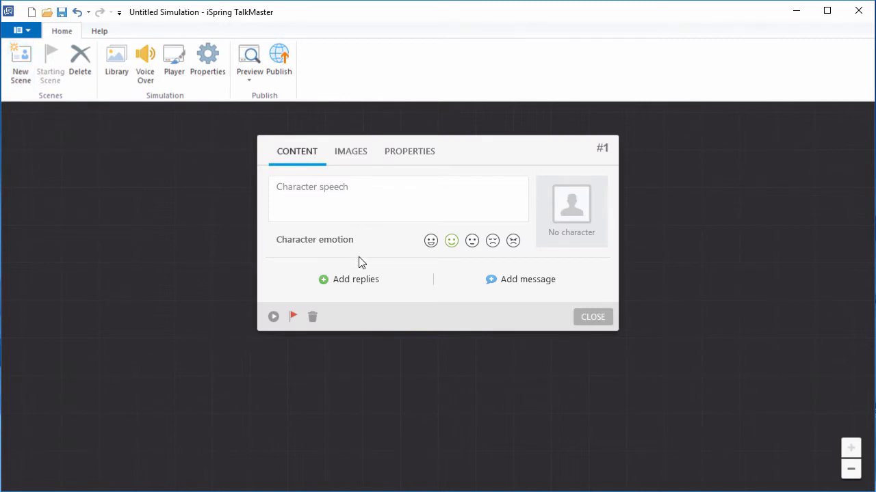
pyautogui.moveTo(355, 279)
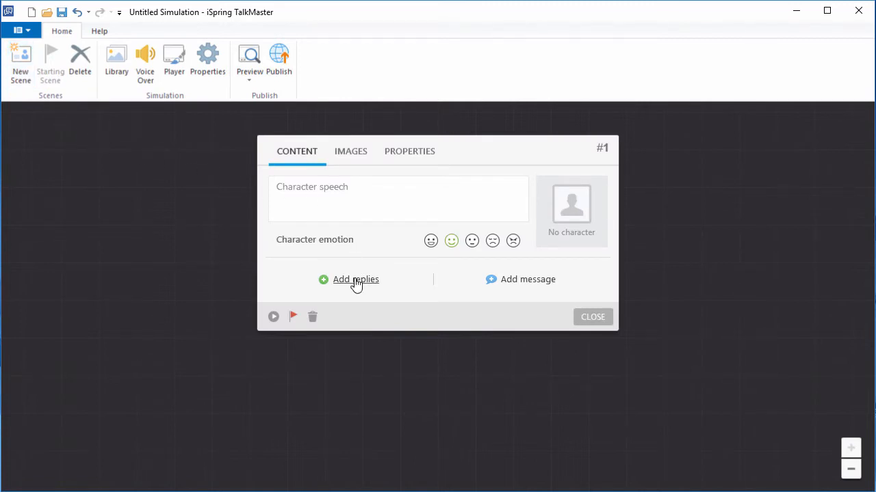
pyautogui.moveTo(403, 267)
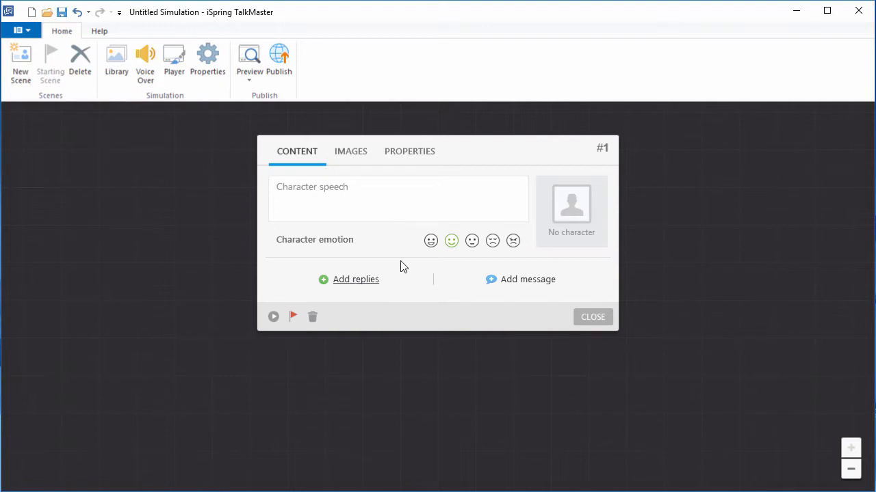
# Step: Insert Kevin from the content library's Office characters as the scene character
pyautogui.click(572, 205)
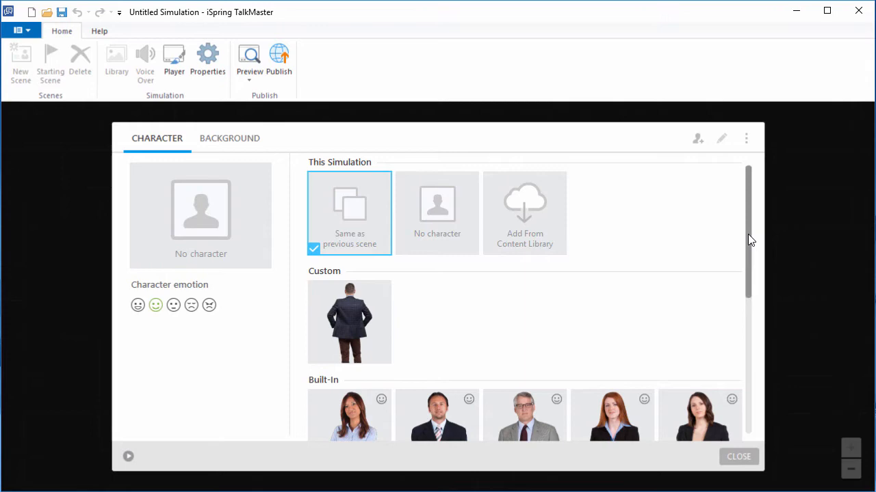
pyautogui.scroll(-3)
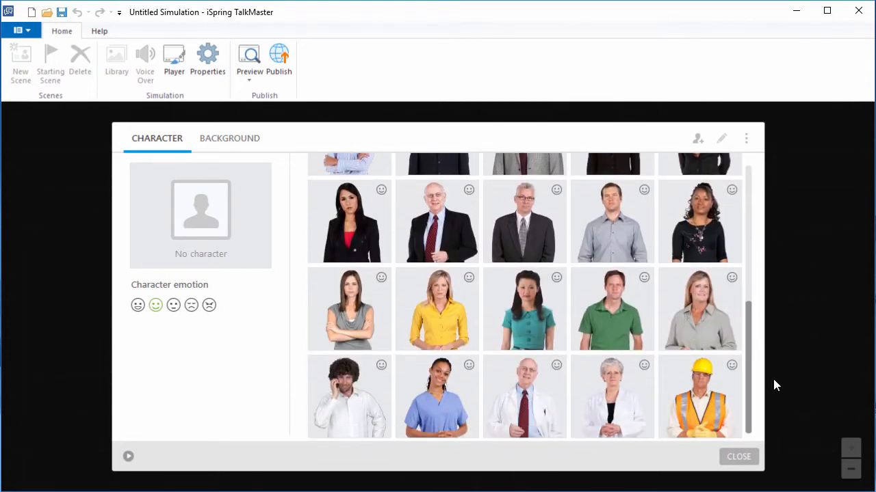
pyautogui.scroll(3)
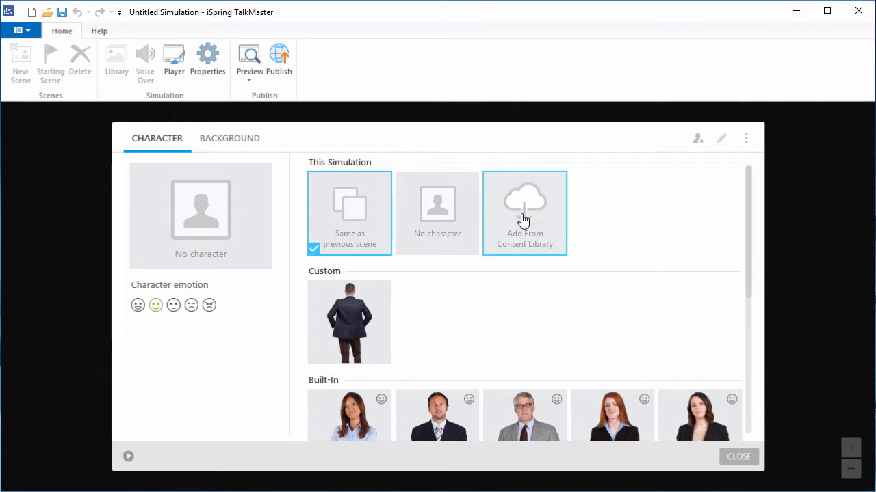
pyautogui.click(525, 213)
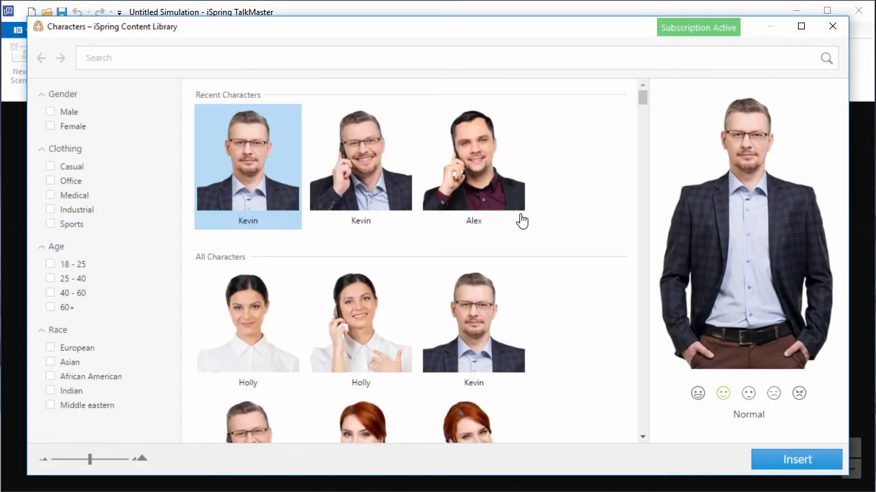
pyautogui.moveTo(245, 233)
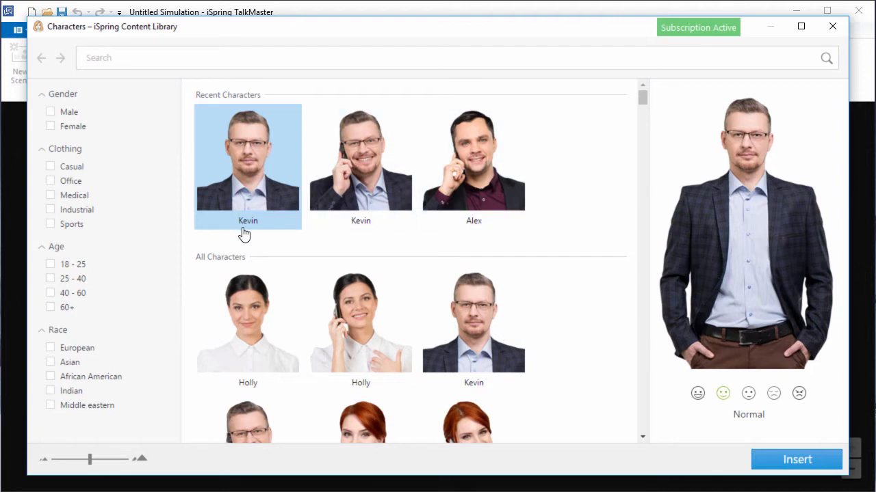
pyautogui.click(49, 181)
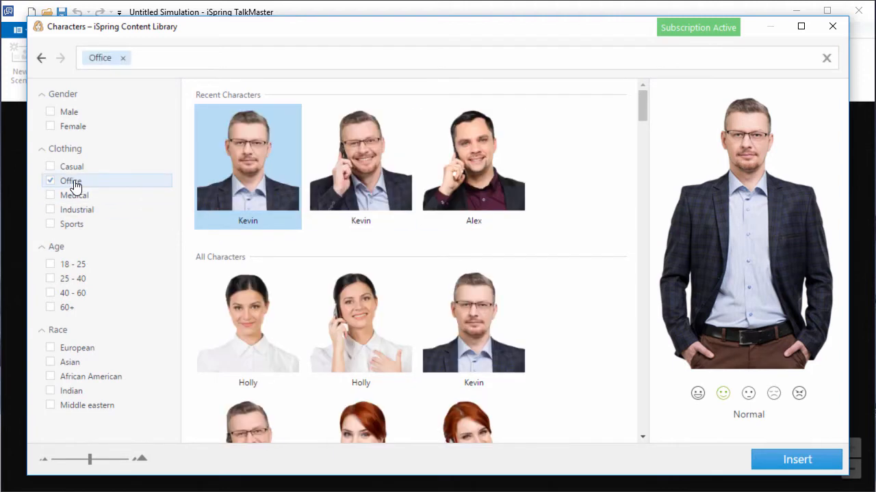
pyautogui.moveTo(253, 169)
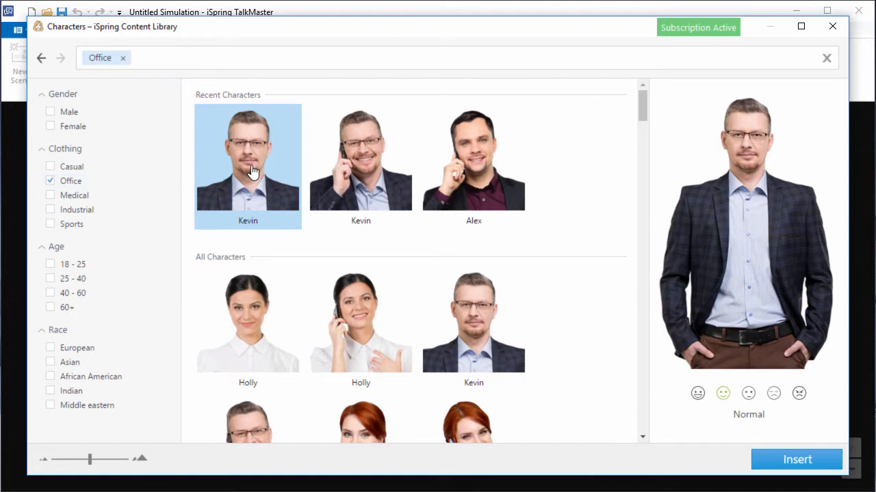
pyautogui.click(797, 460)
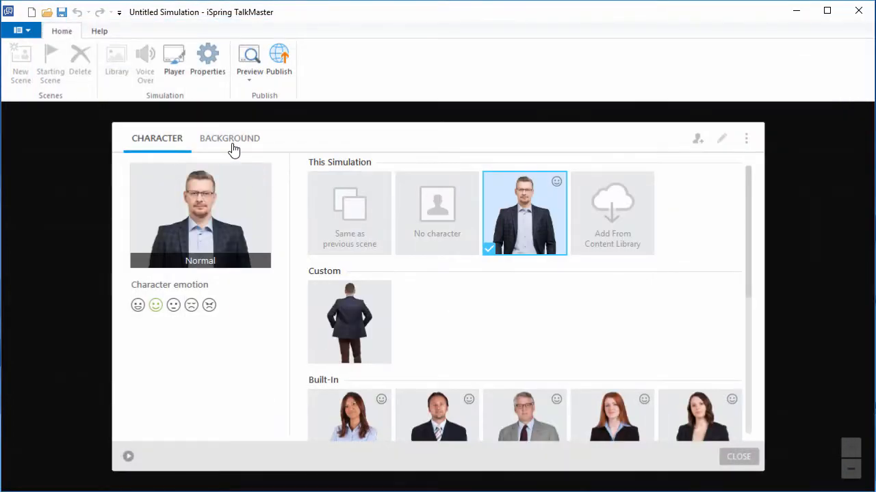
# Step: Apply the bookshelves background and browse the backgrounds content library
pyautogui.click(230, 137)
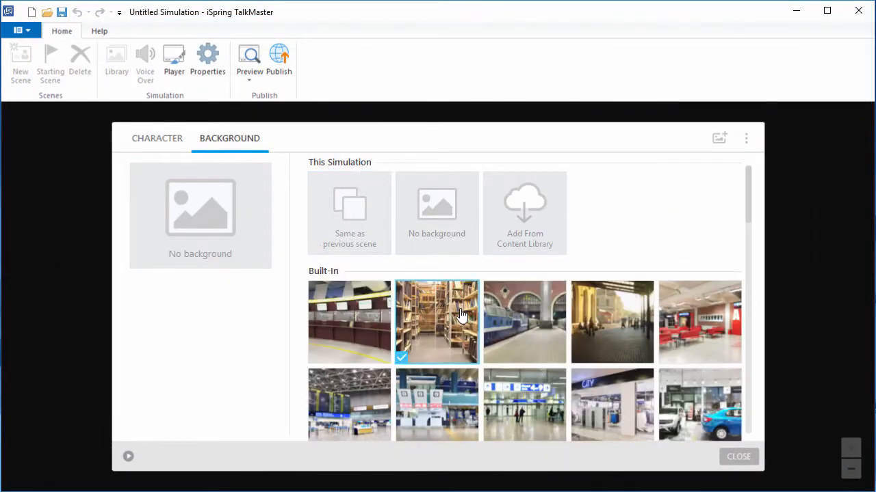
pyautogui.click(436, 322)
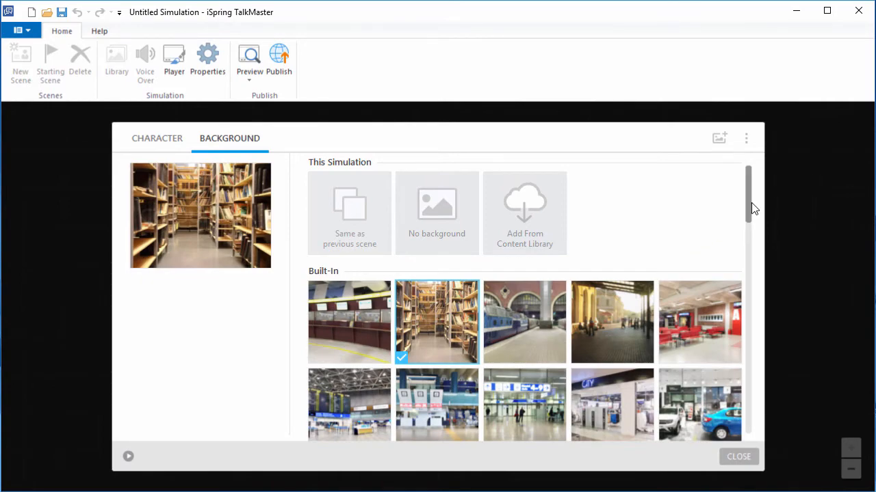
pyautogui.scroll(-3)
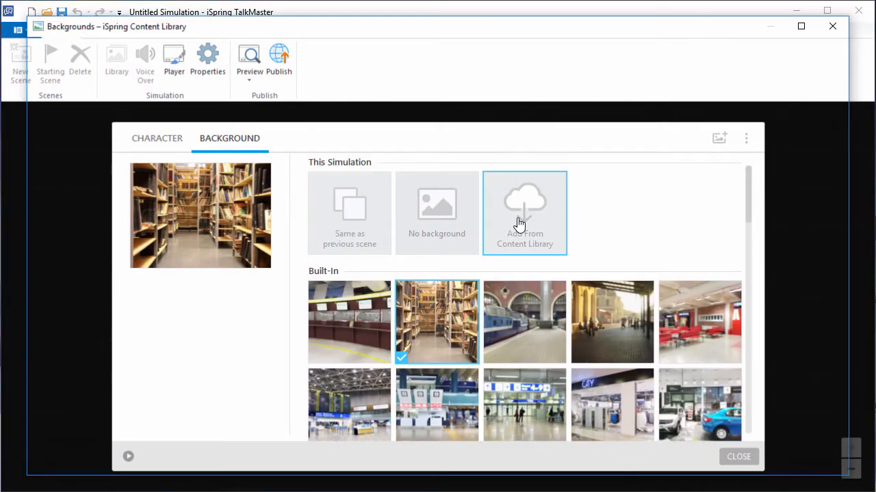
pyautogui.click(524, 213)
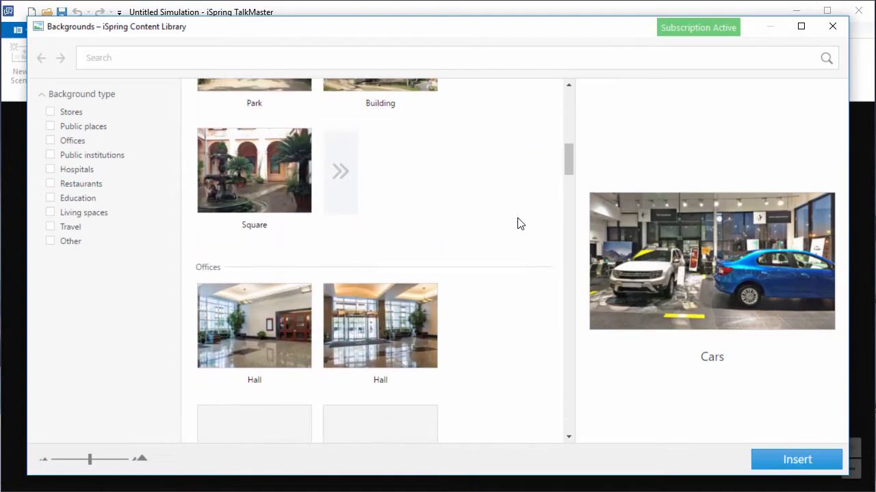
pyautogui.scroll(-3)
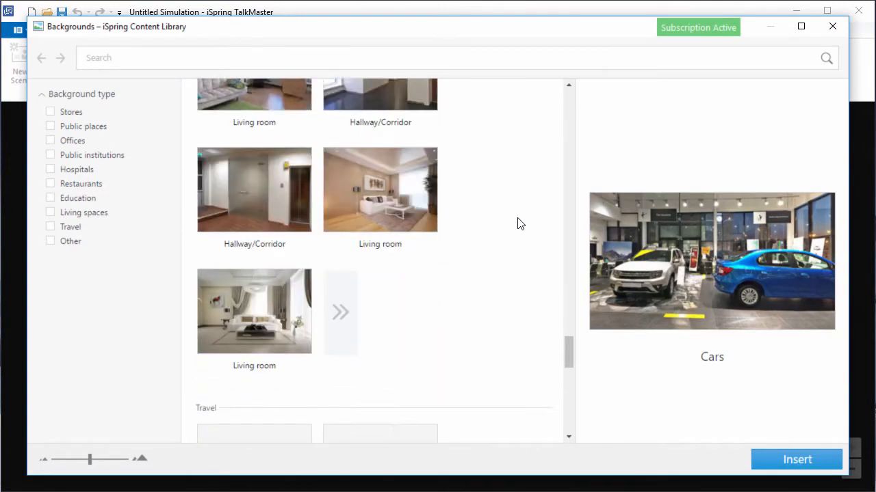
pyautogui.scroll(-3)
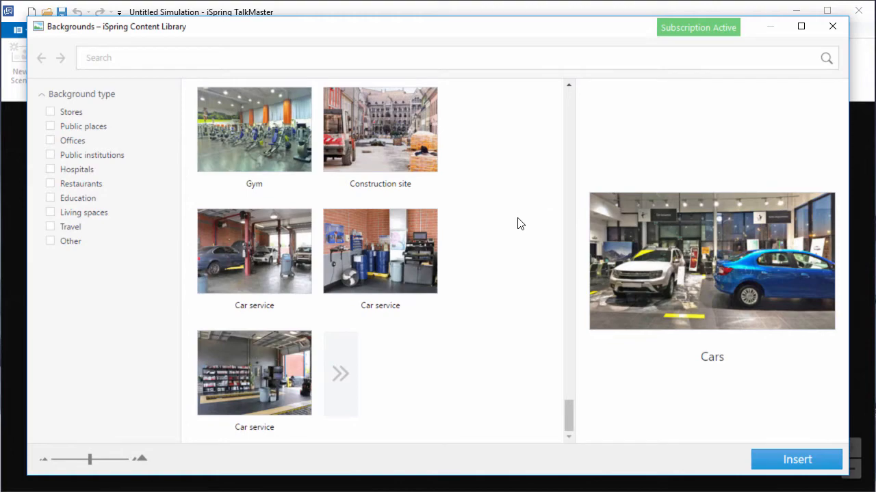
pyautogui.moveTo(837, 42)
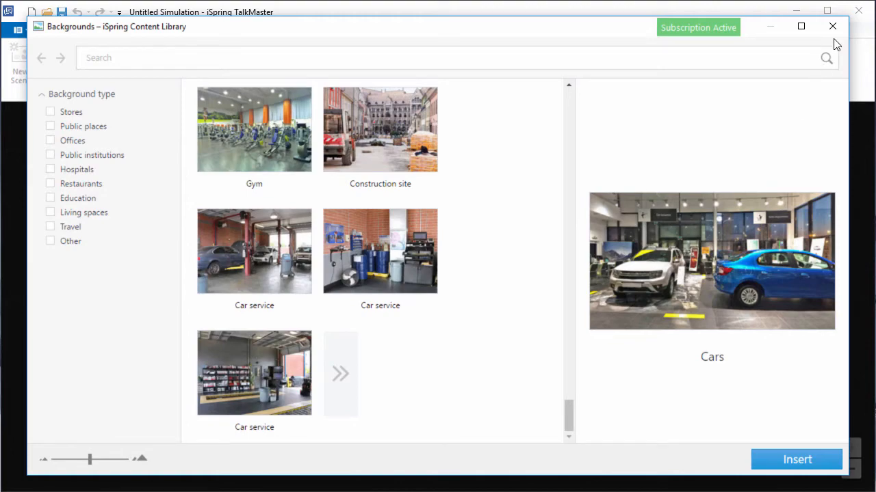
# Step: Give Kevin the line "Can you tell me where I can find a book on astronomy?"
pyautogui.click(832, 26)
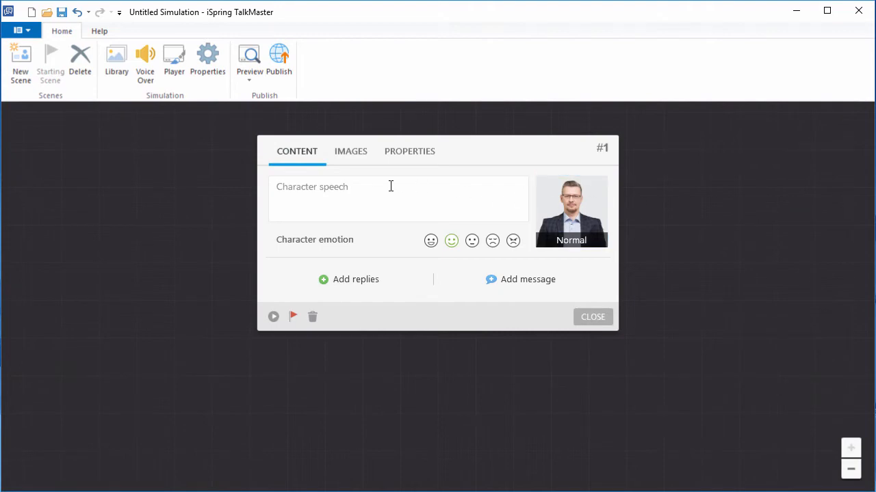
pyautogui.write('Can you tell me where I can find a book on astronomy?')
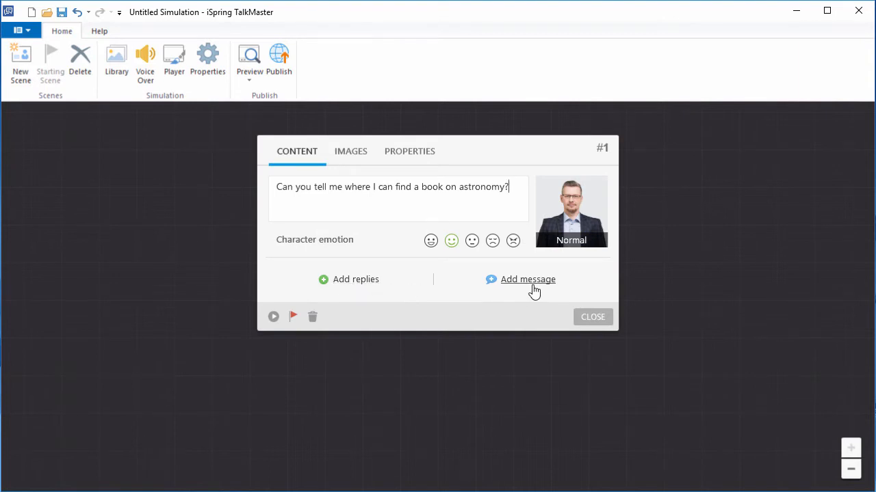
pyautogui.click(528, 279)
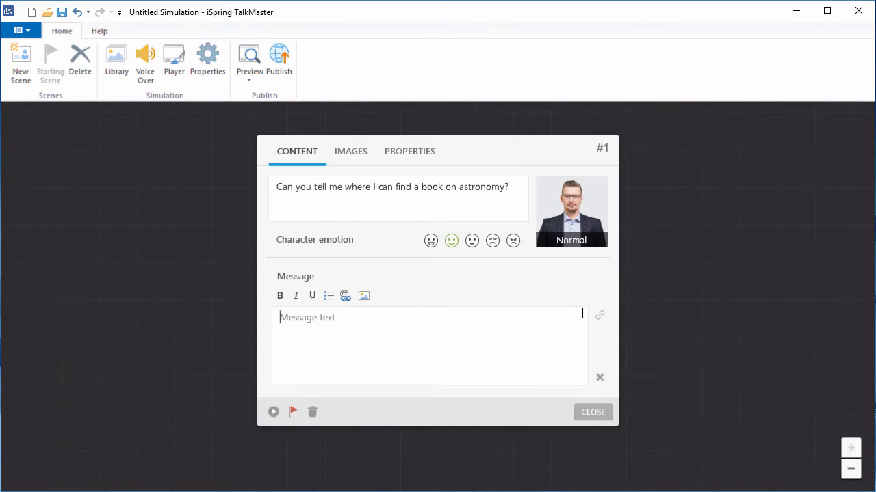
pyautogui.click(591, 411)
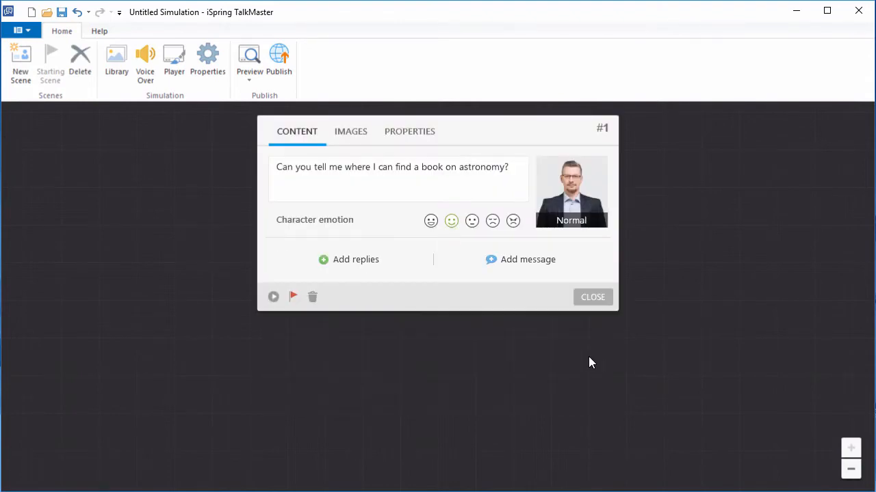
# Step: Add the reply "Modern astronomy or classical astronomy?" and close the scene editor
pyautogui.click(347, 260)
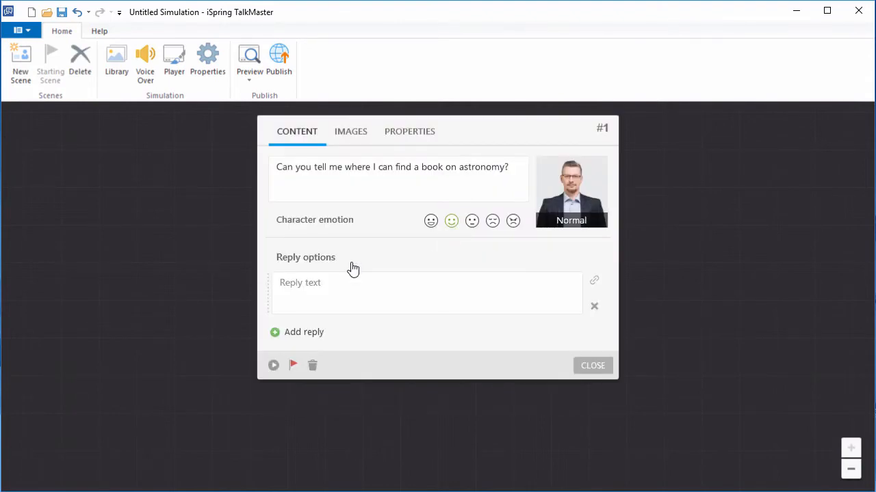
pyautogui.write('Modern astronomy or classical astronomy?')
pyautogui.write("Don't you know the Dewey Decimal System?")
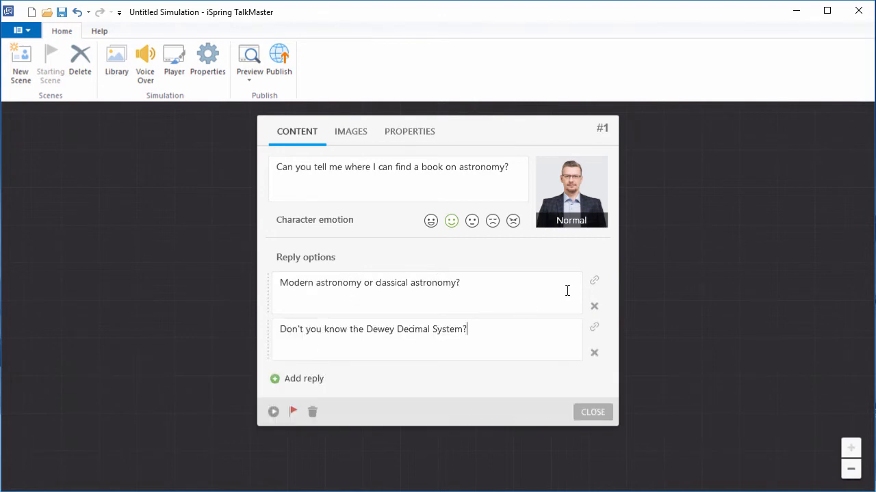
pyautogui.click(591, 411)
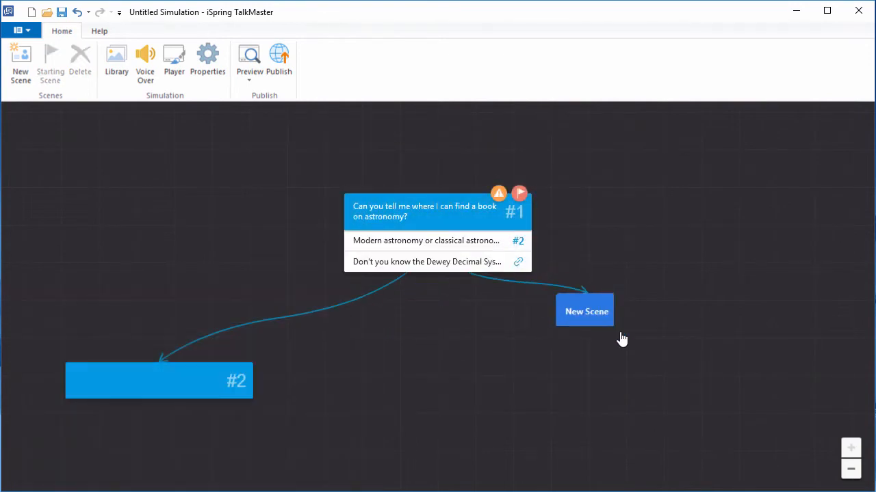
# Step: Create a new scene #3 as the target of the Dewey Decimal reply
pyautogui.click(586, 312)
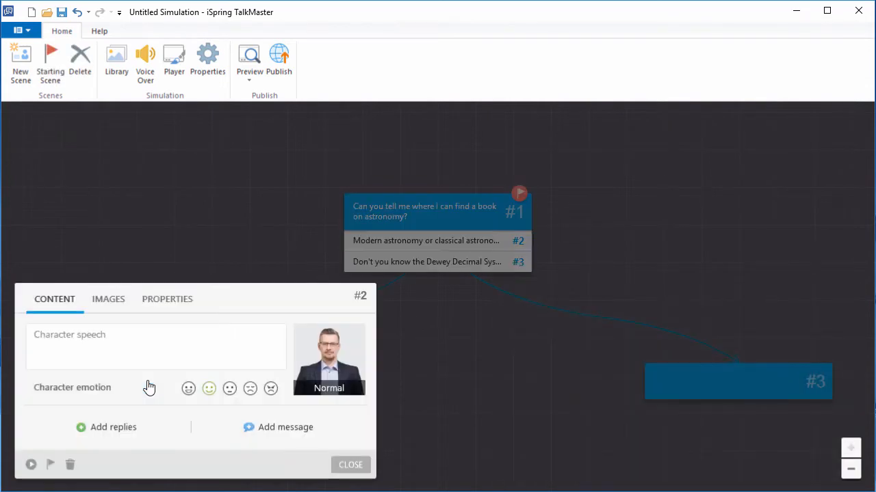
# Step: Write scene #2's Ptolemy's epicycles answer and scene #3's "Fine, I'll find it myself!"
pyautogui.write("Classical! I want to learn about Ptolemy's epicycles.")
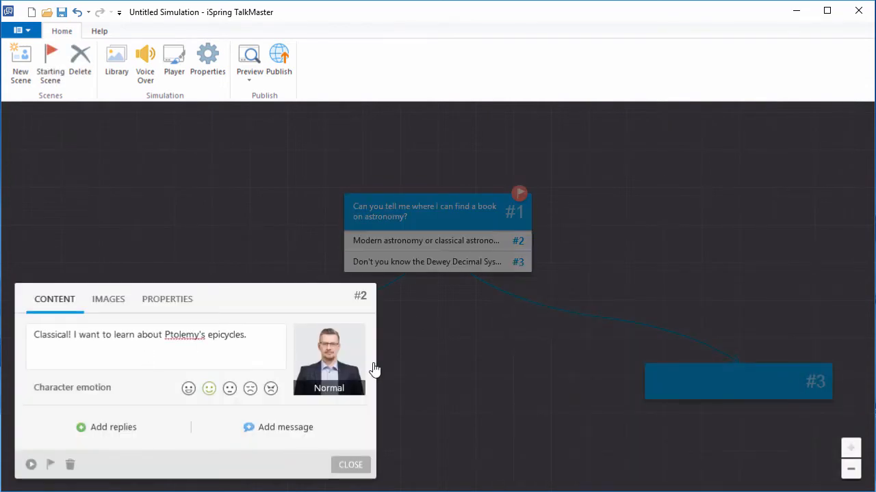
pyautogui.click(739, 380)
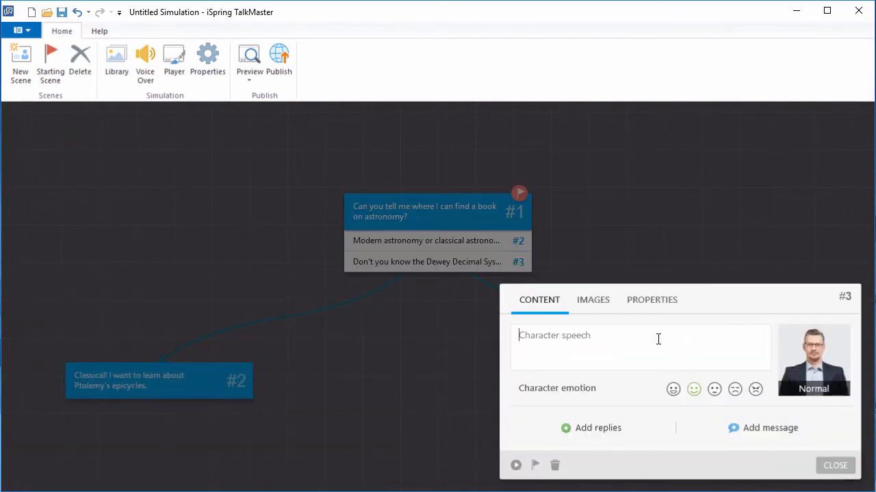
pyautogui.write("Fine, I'll find it myself!")
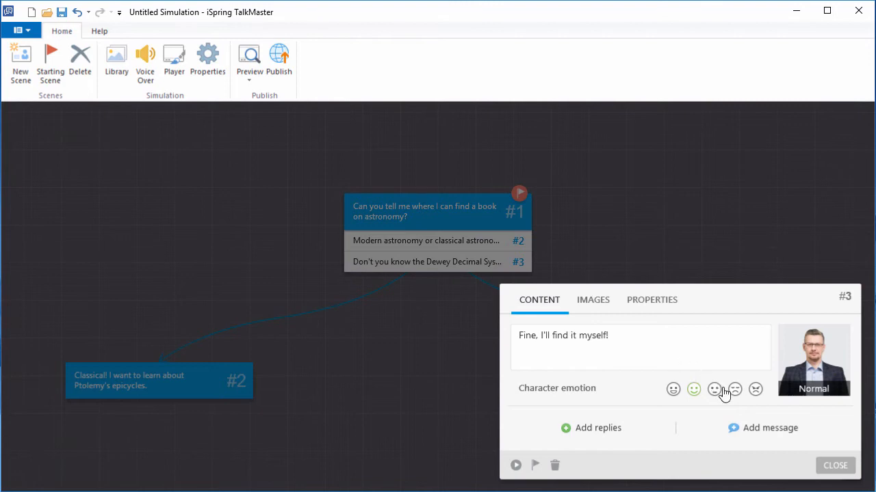
# Step: Make scene #3 angry and add the rude-reply feedback message about being more polite
pyautogui.click(756, 388)
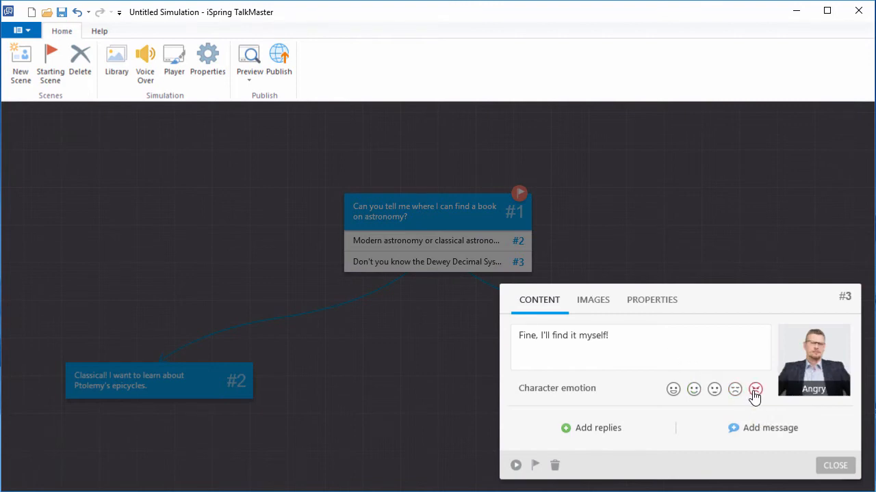
pyautogui.click(762, 427)
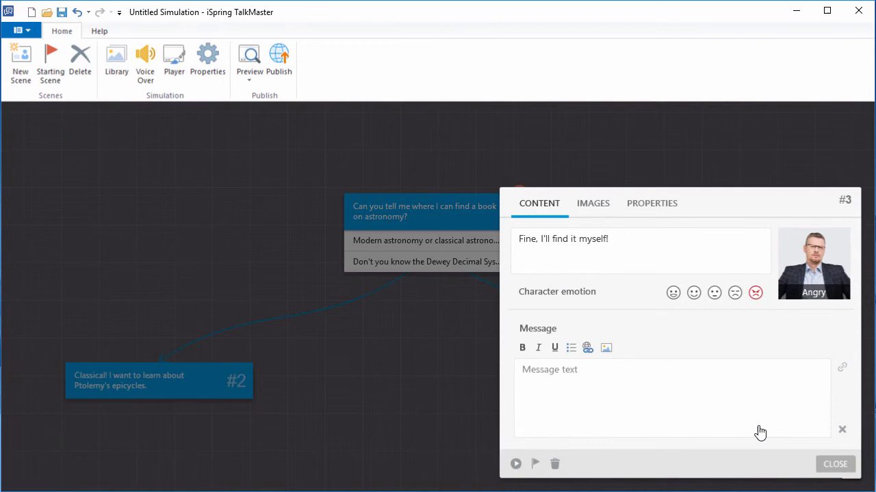
pyautogui.write("You've offended the library patron with your rude reply. Try to be more polite next time!")
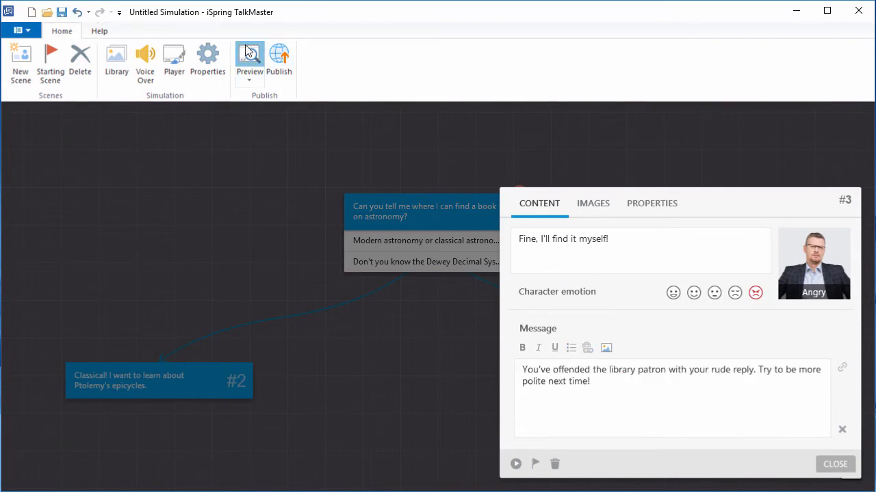
pyautogui.click(249, 61)
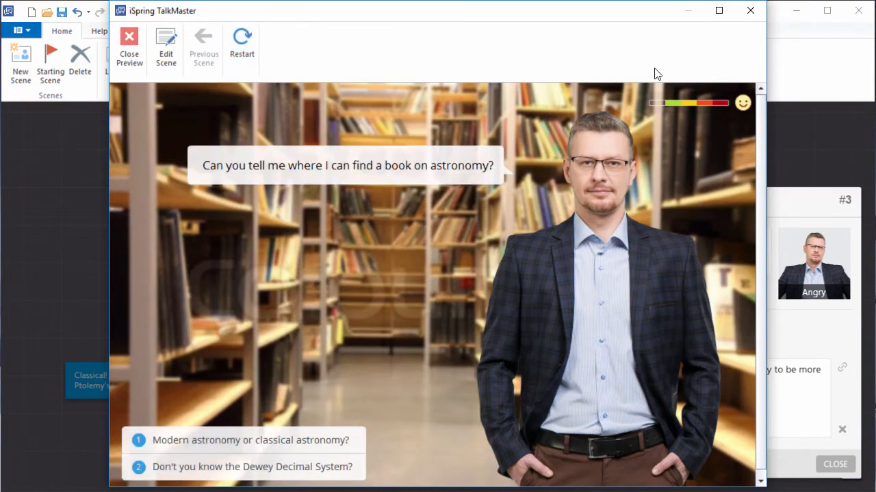
pyautogui.click(129, 47)
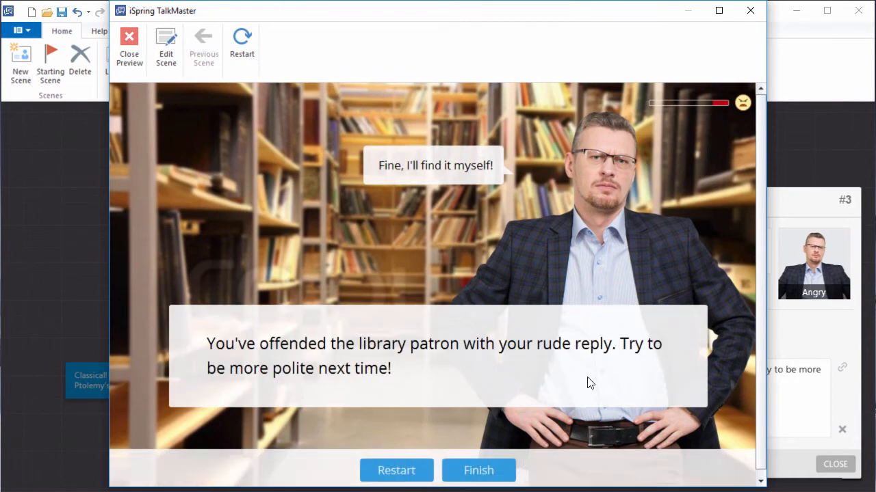
pyautogui.click(128, 44)
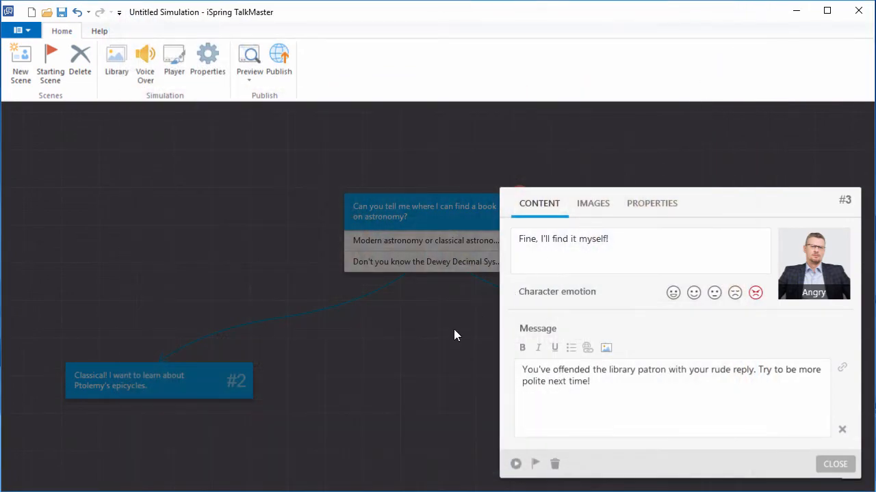
# Step: Close scene #3's editor to show the full three-scene scenario map
pyautogui.click(835, 466)
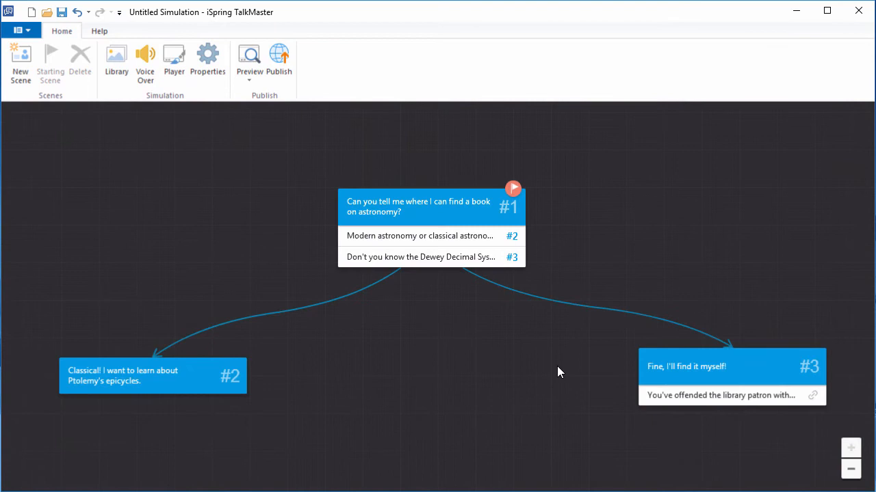
pyautogui.click(851, 468)
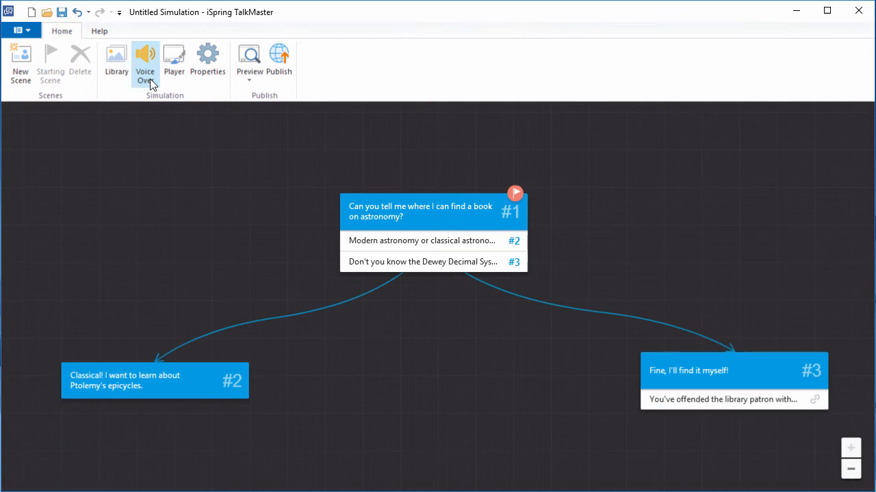
pyautogui.moveTo(145, 61)
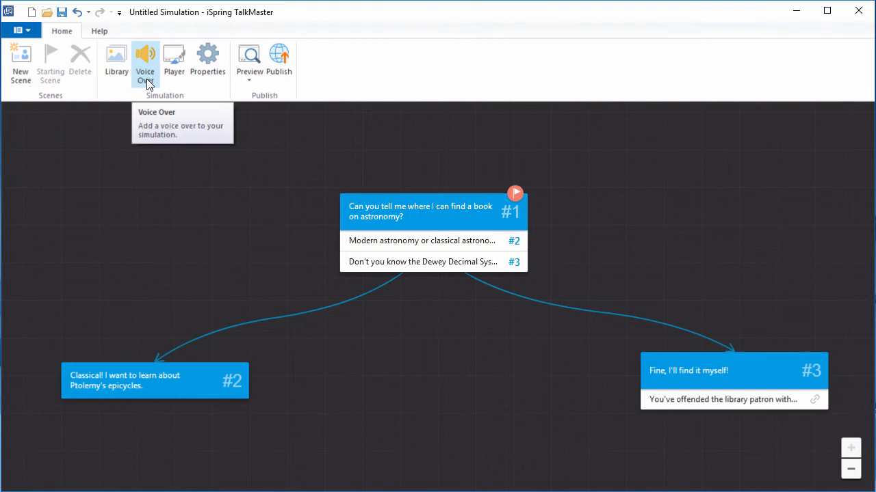
# Step: Open voice-over mode and look through the Import and Export menus
pyautogui.click(145, 61)
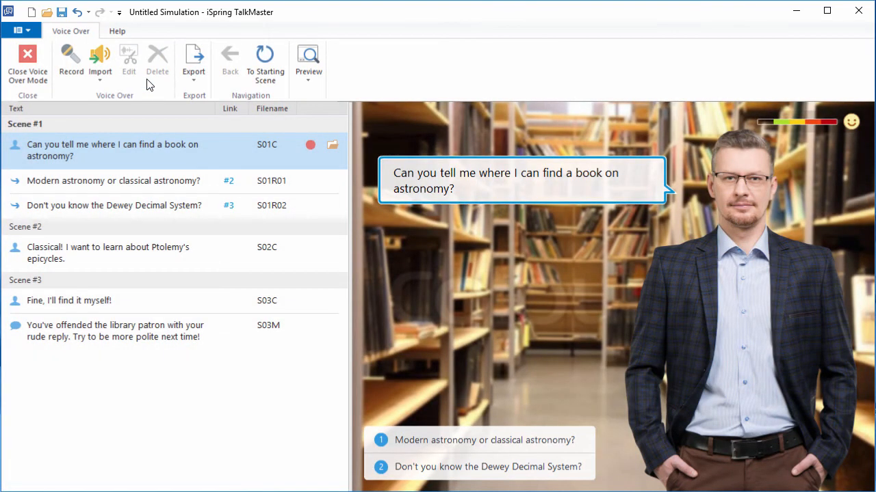
pyautogui.moveTo(30, 159)
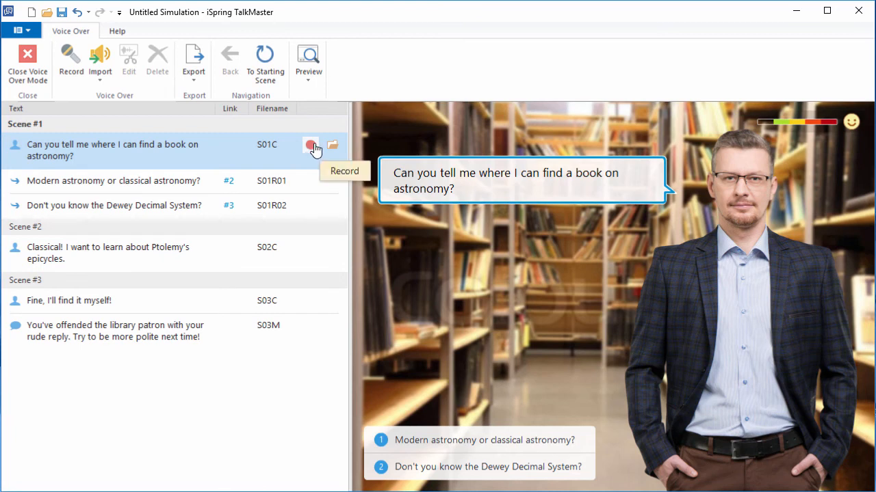
pyautogui.moveTo(332, 148)
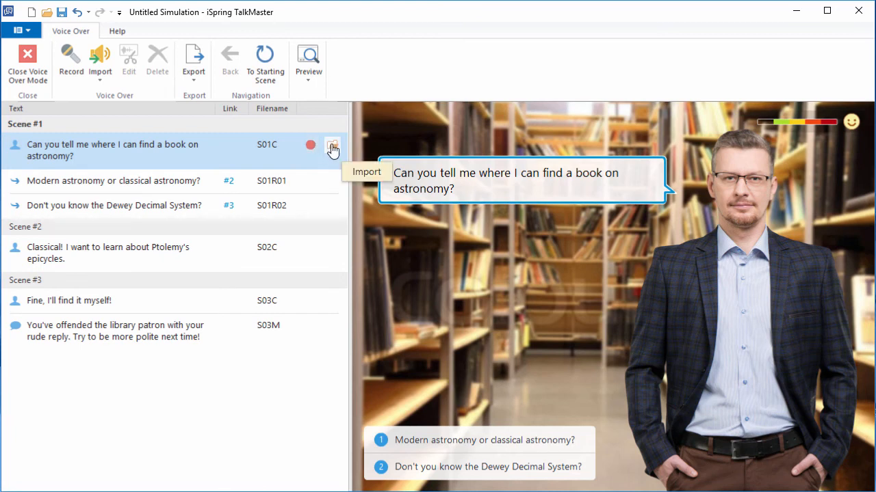
pyautogui.click(100, 61)
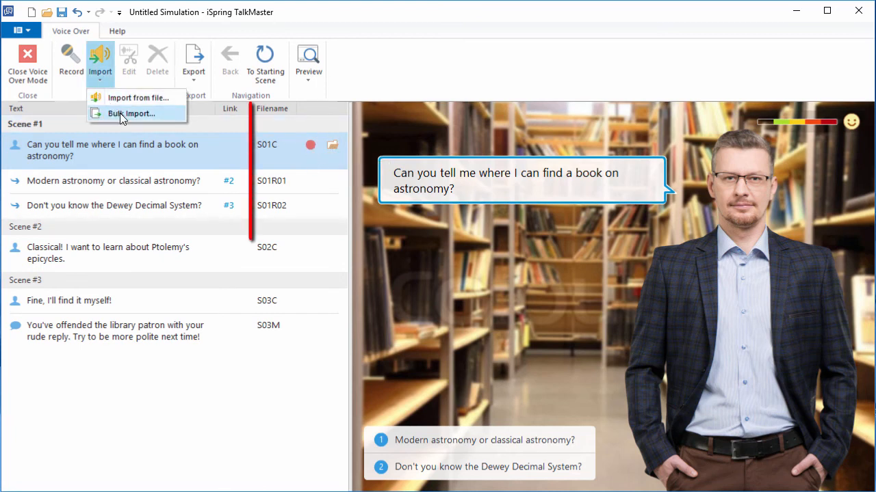
pyautogui.moveTo(132, 113)
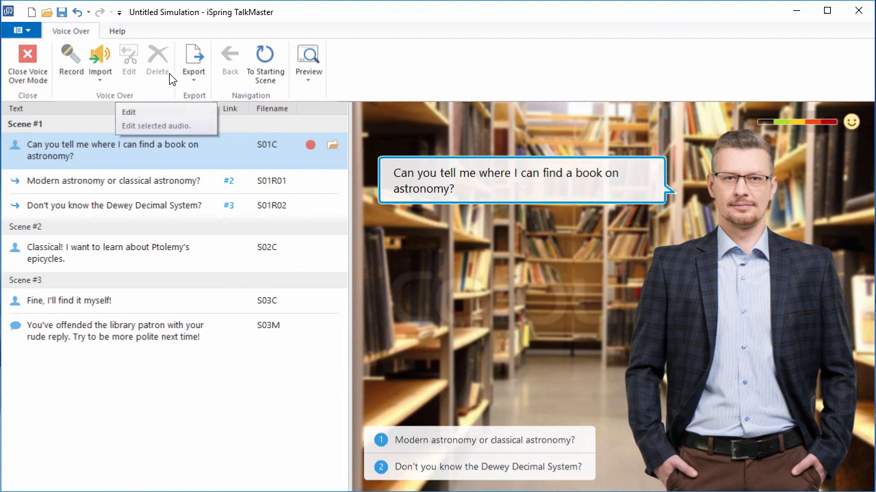
pyautogui.click(194, 62)
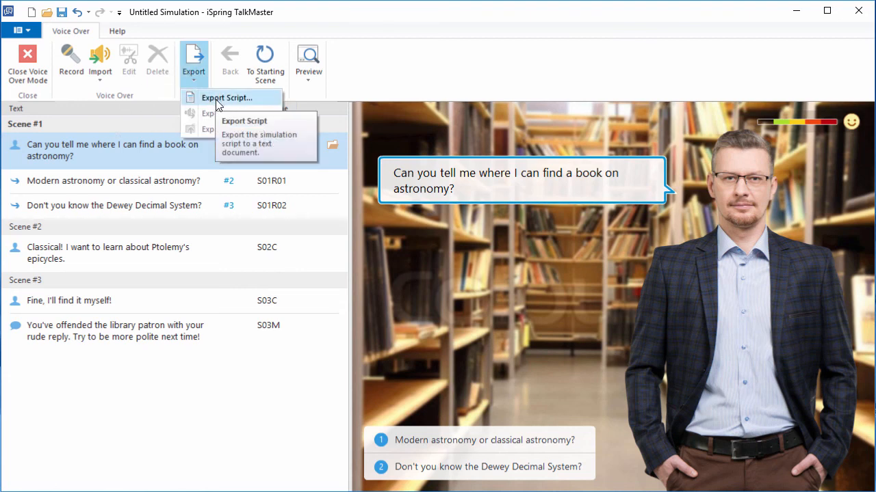
pyautogui.moveTo(217, 112)
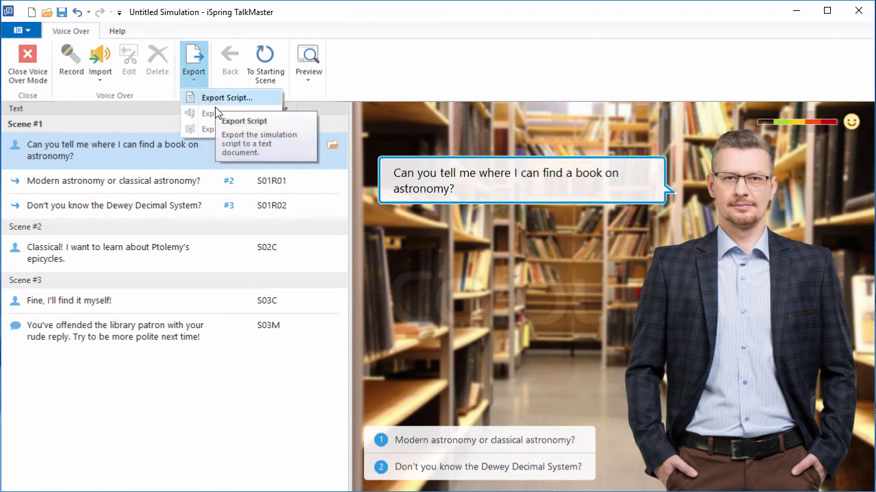
pyautogui.moveTo(234, 128)
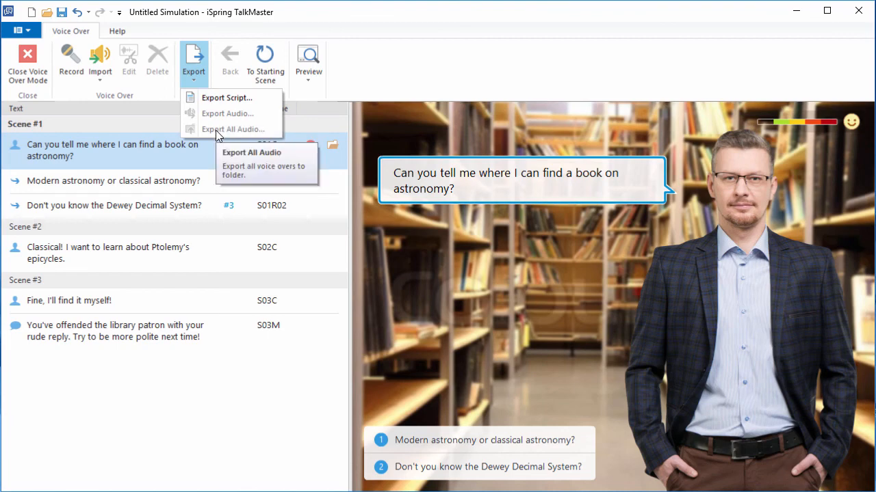
# Step: Preview the simulation in tablet view, then switch the preview device to smartphone
pyautogui.click(307, 60)
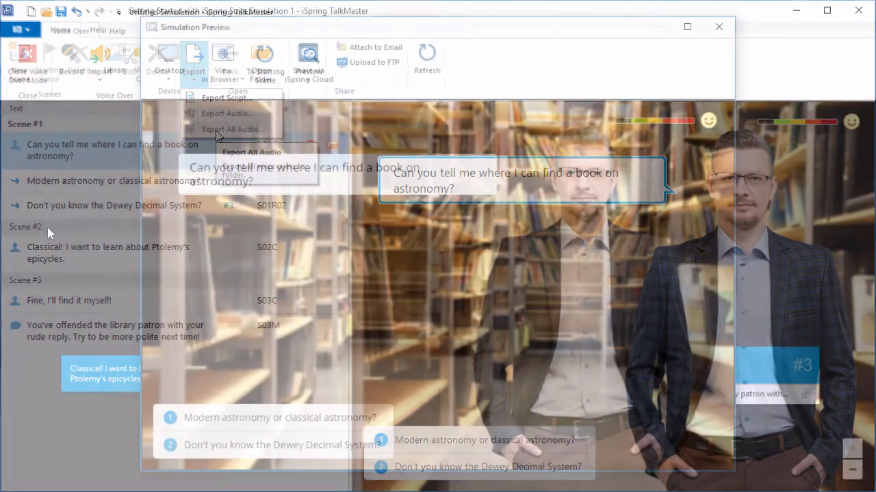
pyautogui.click(168, 62)
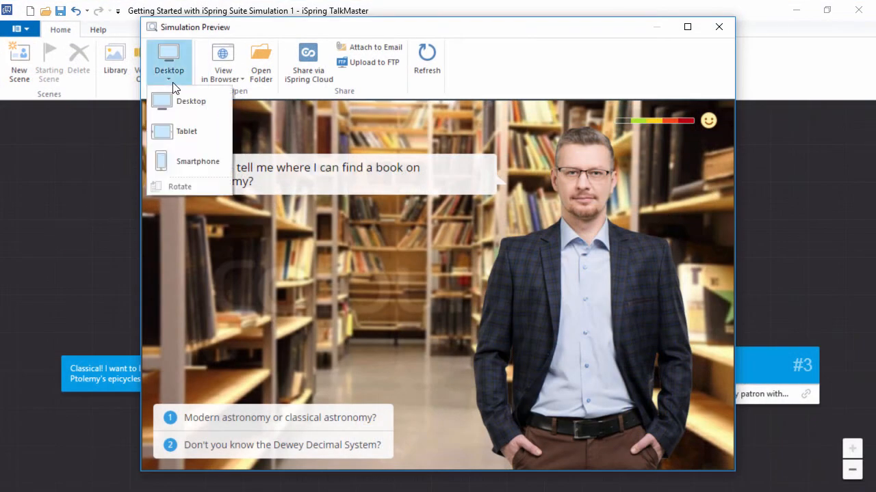
pyautogui.click(186, 131)
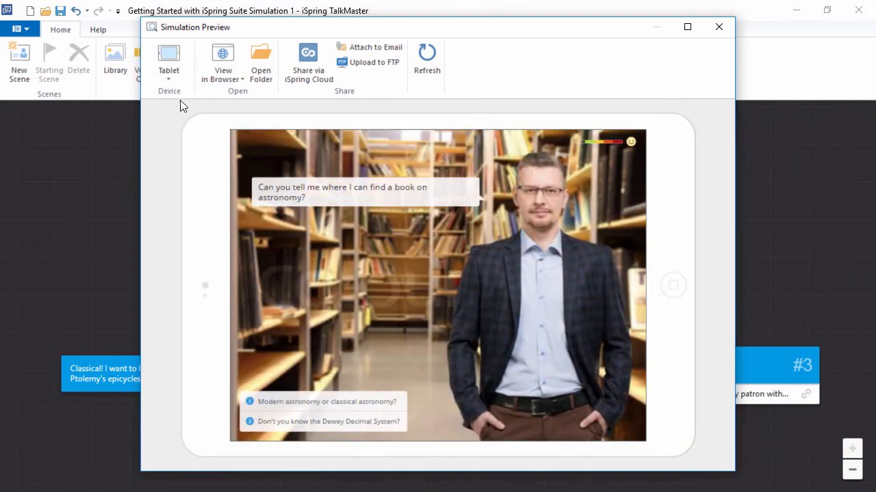
pyautogui.click(169, 66)
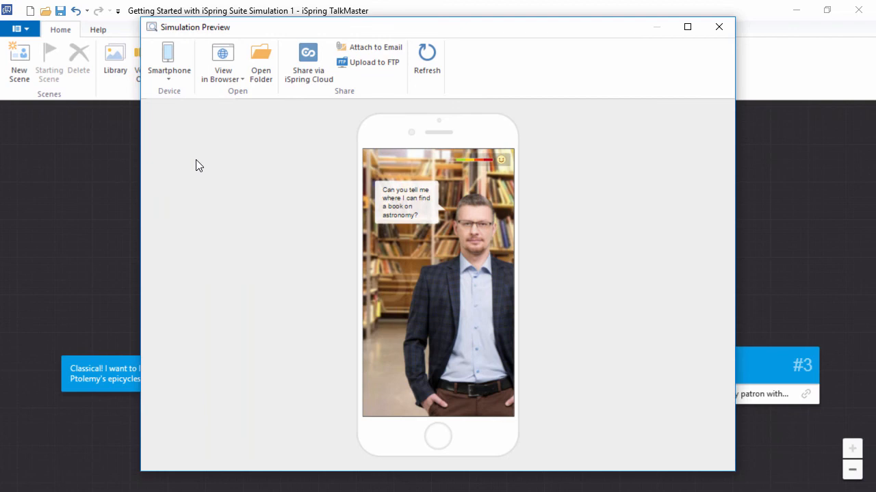